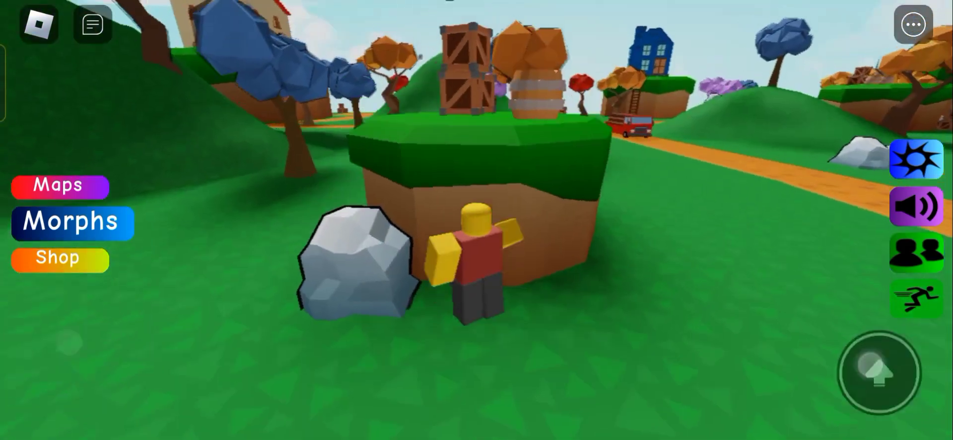
# - Browse the Floppa morph catalogue list before heading toward the dark mountain
pyautogui.click(71, 222)
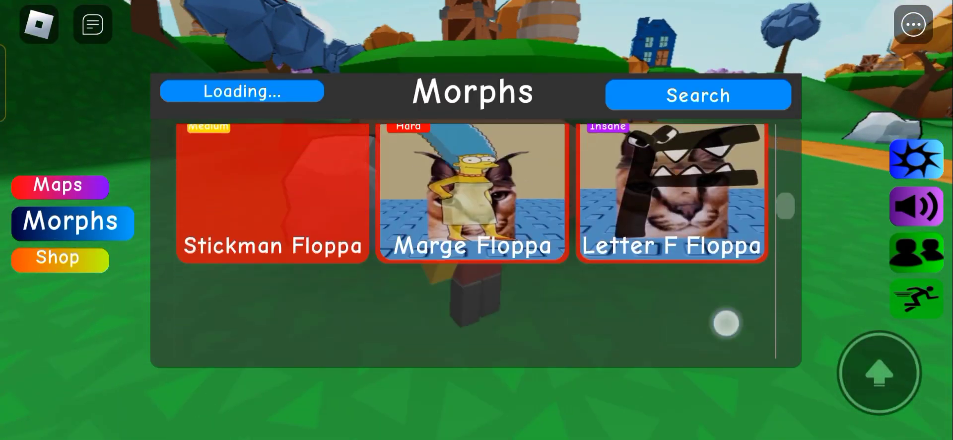
pyautogui.scroll(3)
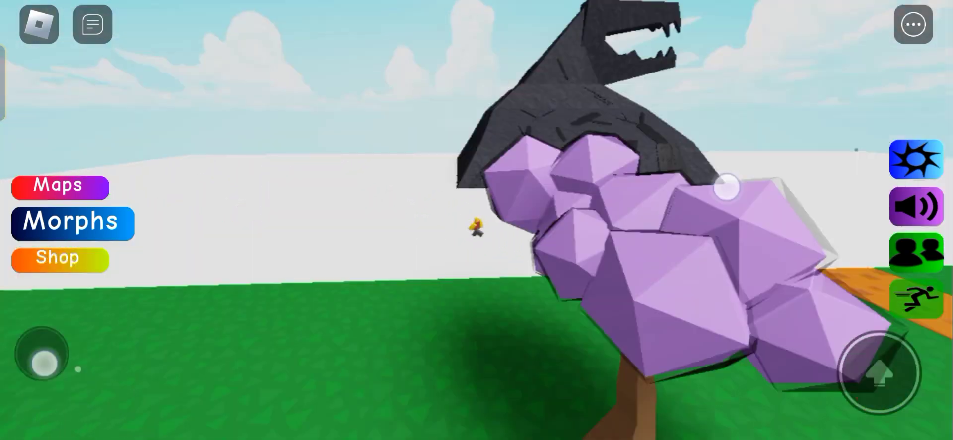
# - Walk out to the tip of the white platform and turn back toward the village
pyautogui.moveTo(42, 354); pyautogui.dragTo(118, 289)
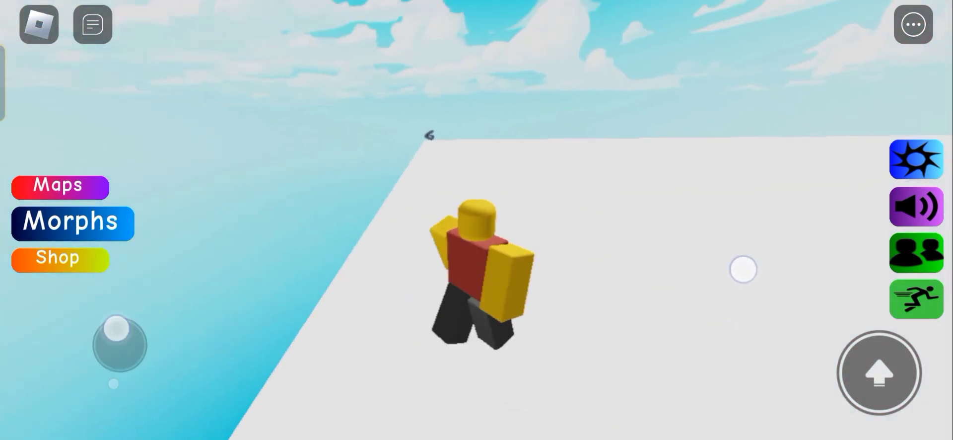
pyautogui.moveTo(118, 343); pyautogui.dragTo(100, 249)
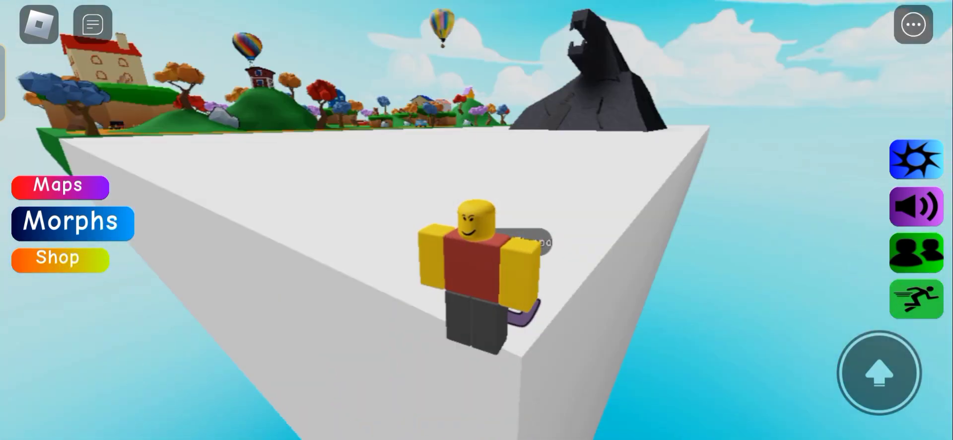
# - Read the Minion Floppa hint in the morph catalogue, then close its details
pyautogui.click(72, 221)
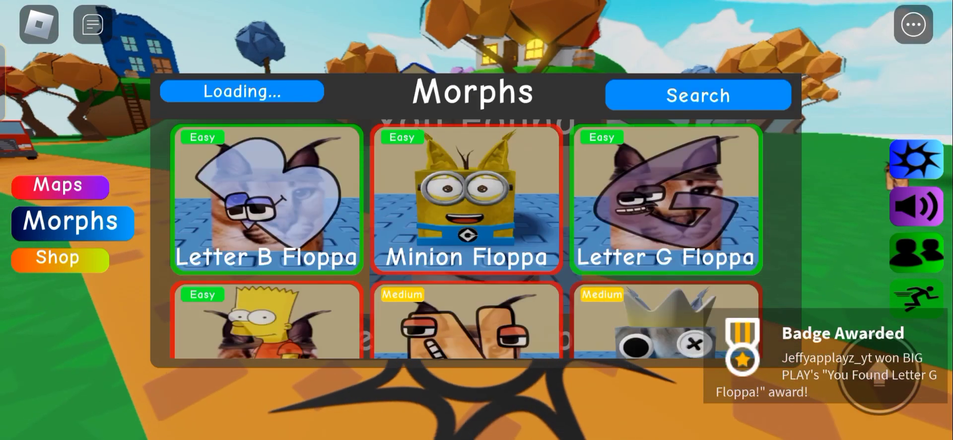
pyautogui.click(665, 200)
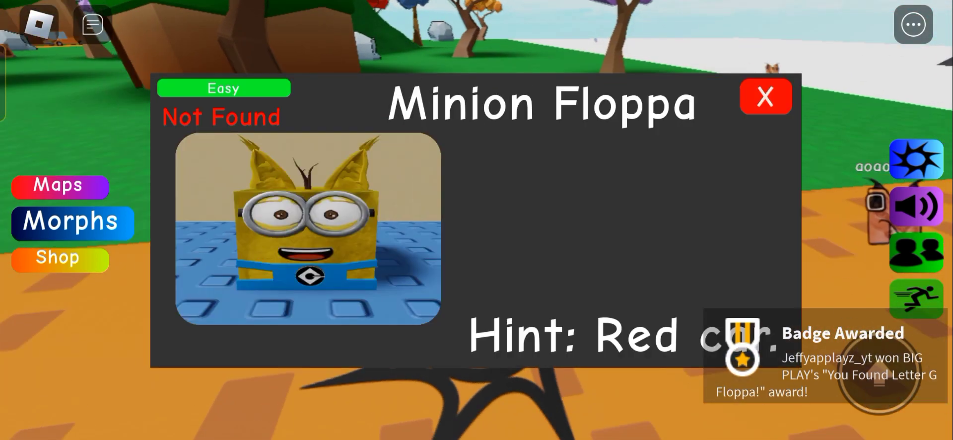
pyautogui.click(766, 96)
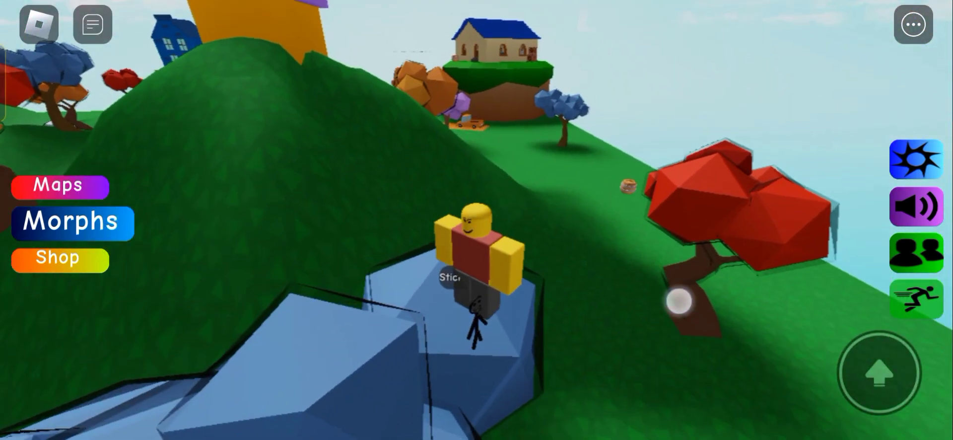
# - Check that Stickman Floppa shows as Found, 7 of 9 morphs, then close its details
pyautogui.click(71, 222)
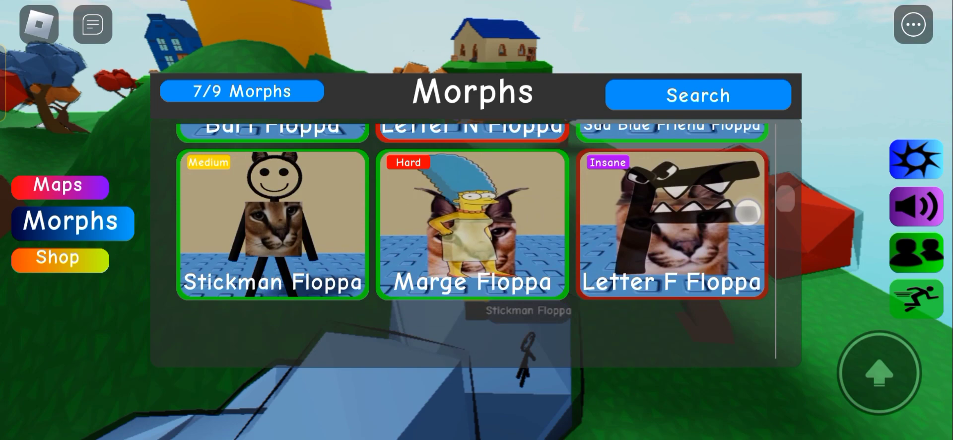
pyautogui.click(272, 225)
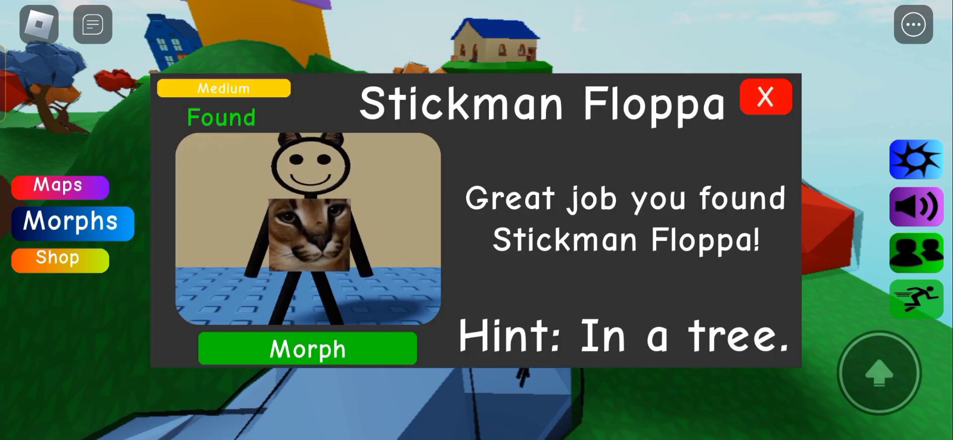
pyautogui.click(766, 97)
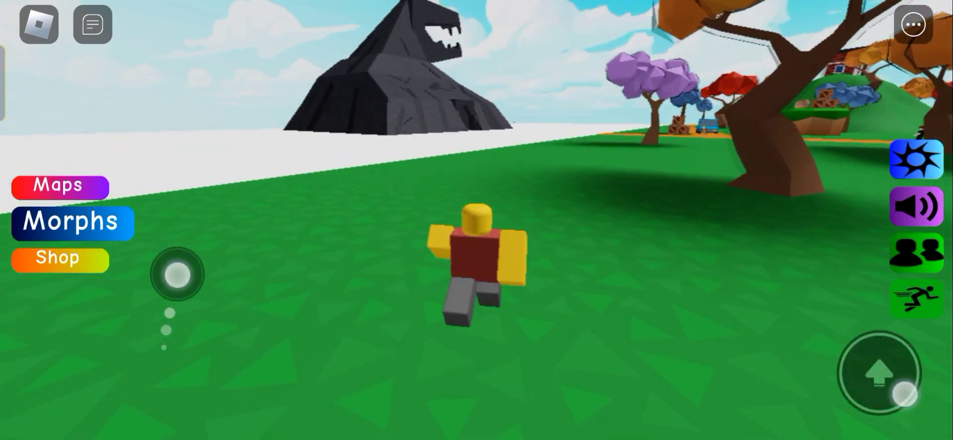
# - Head toward the dark mountain and dismiss the Letter N Floppa hint
pyautogui.moveTo(176, 274); pyautogui.dragTo(121, 274)
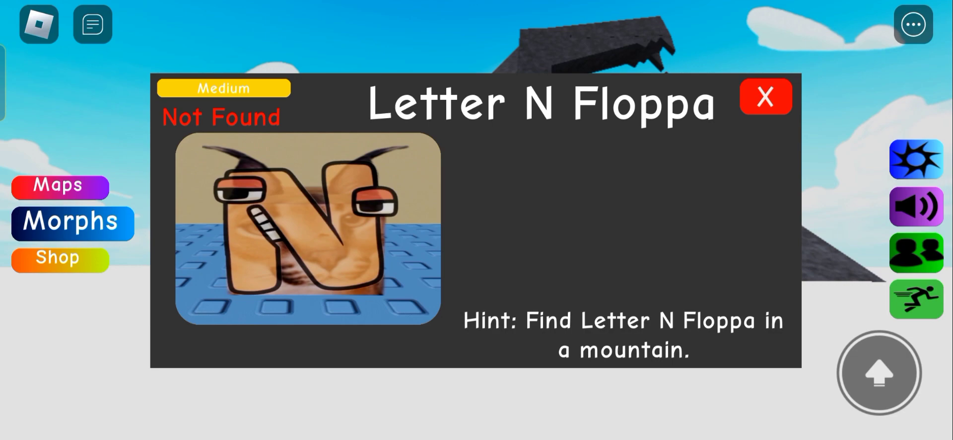
pyautogui.click(765, 96)
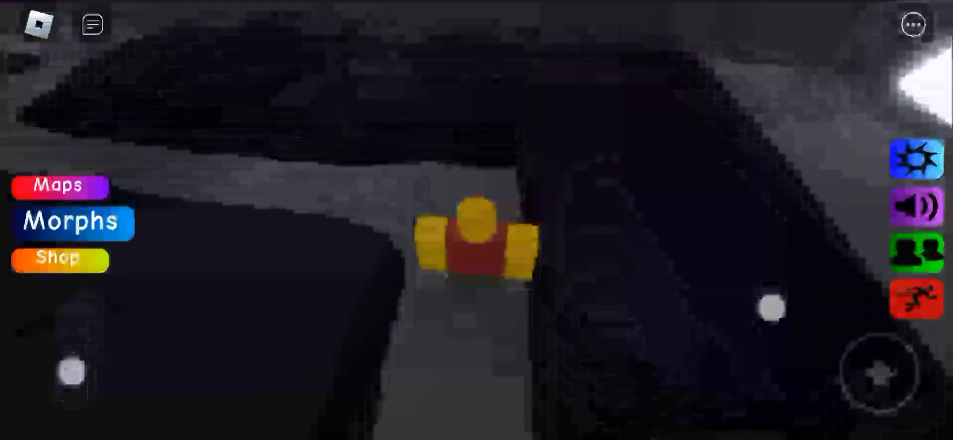
pyautogui.moveTo(477, 243)
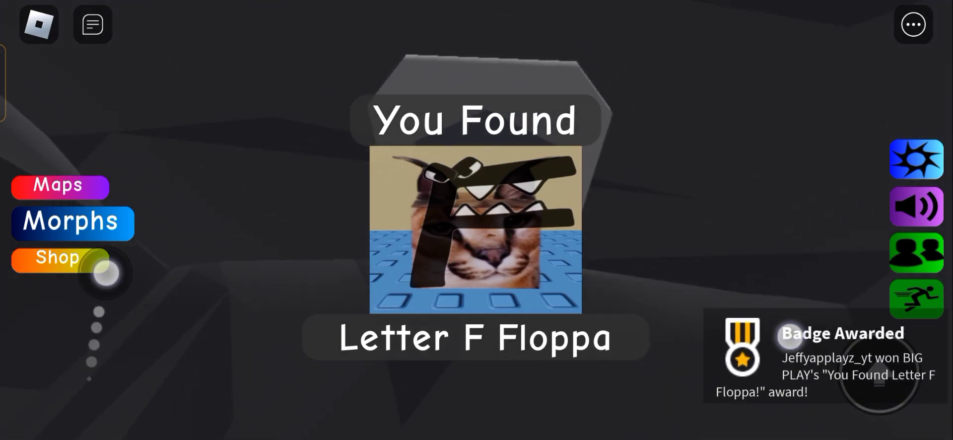
# - Follow the path to the cave as Bart Floppa and bring up the morph collection
pyautogui.click(71, 221)
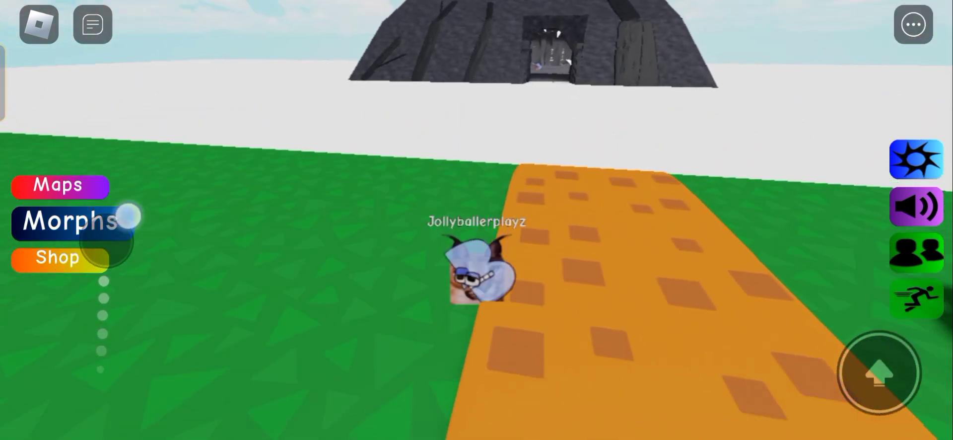
pyautogui.moveTo(131, 216); pyautogui.dragTo(131, 144)
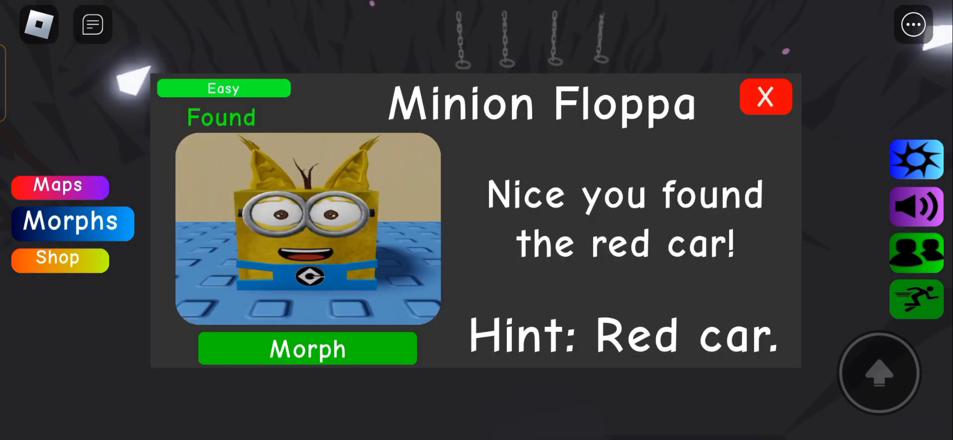
pyautogui.click(766, 96)
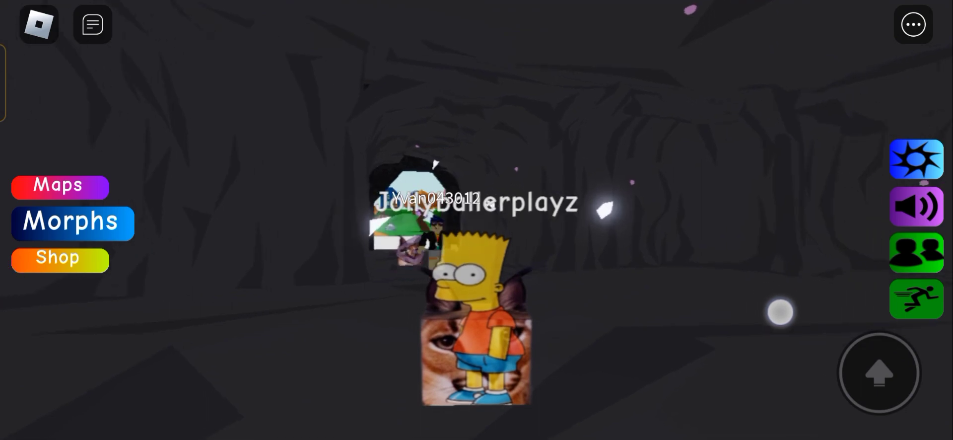
pyautogui.click(72, 222)
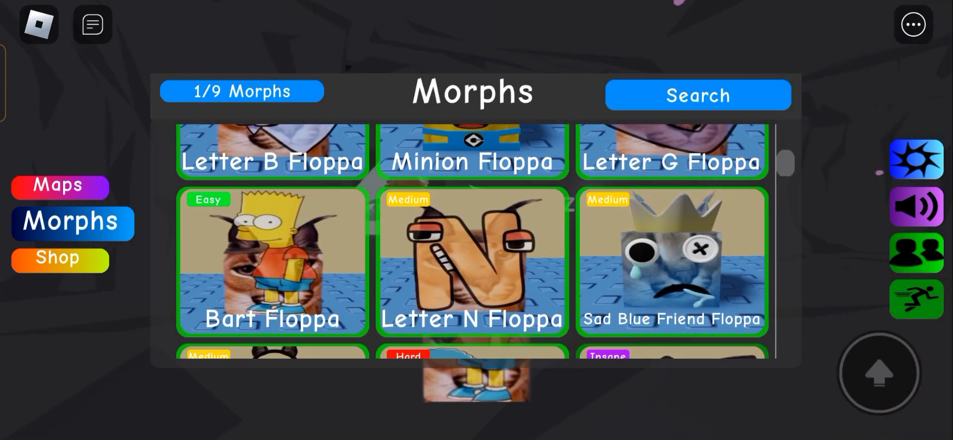
# - Transform into Sad Blue Friend Floppa and show the collection at 9 of 9 found
pyautogui.click(272, 261)
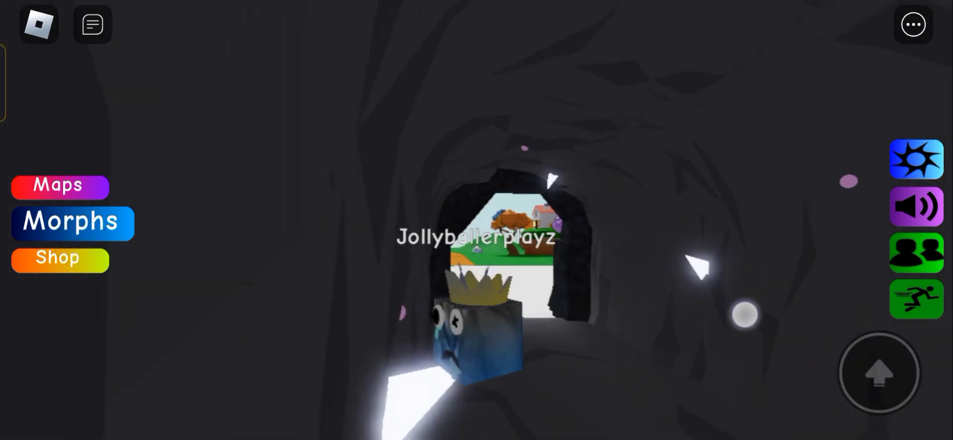
pyautogui.click(71, 220)
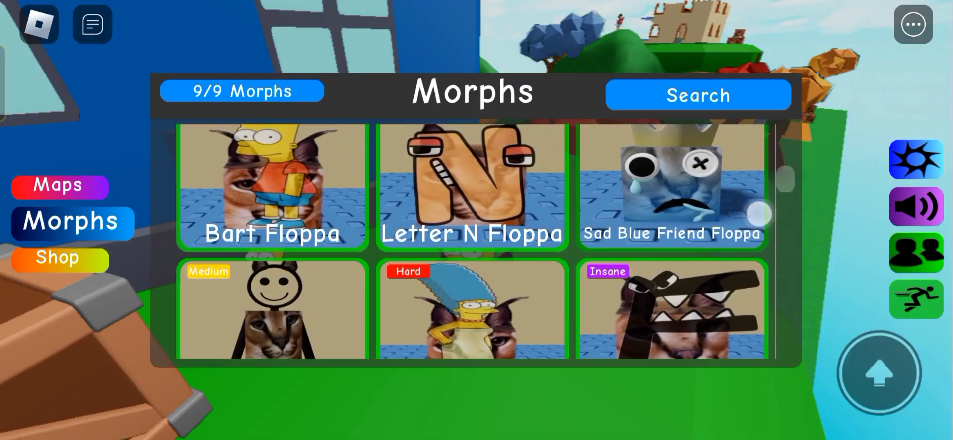
# - Transform into Letter F Floppa and walk out of the cave onto the village paths
pyautogui.click(272, 187)
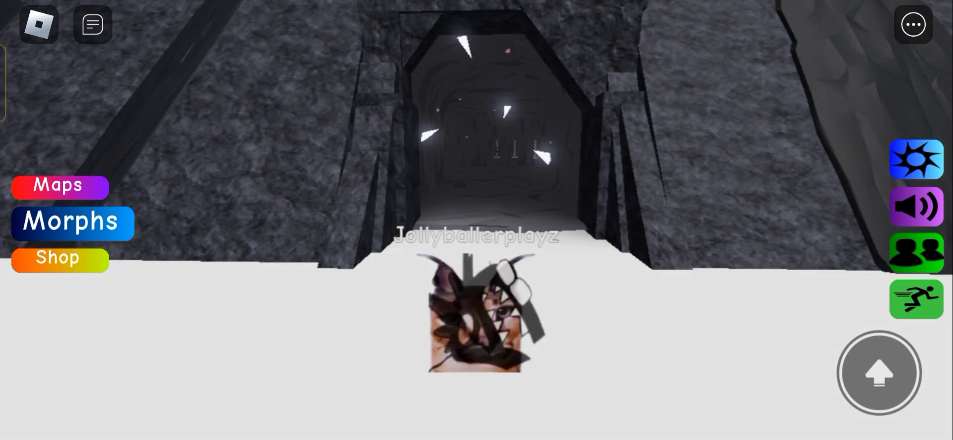
pyautogui.click(92, 24)
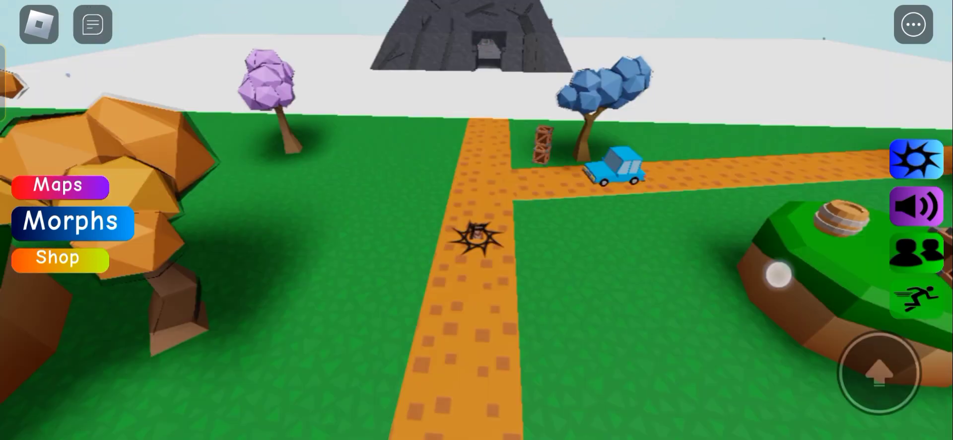
# - Bring up the maps list offering Haunted, School, DOORS and Theme Park
pyautogui.click(71, 221)
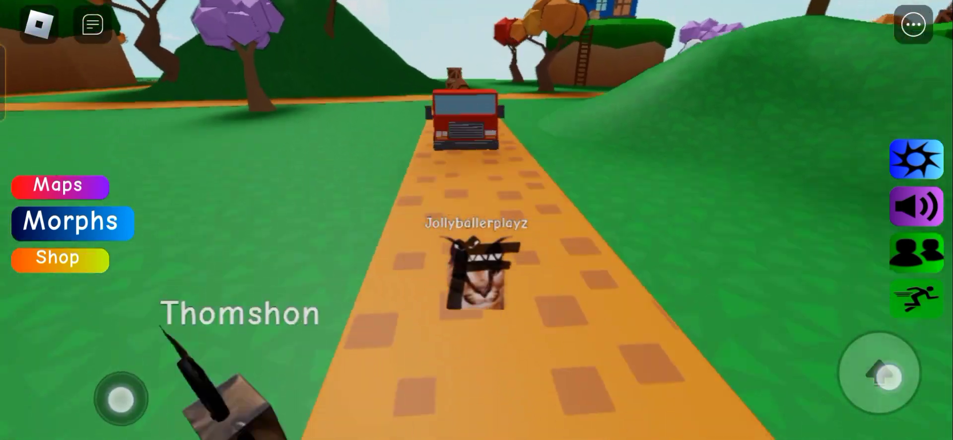
pyautogui.click(59, 185)
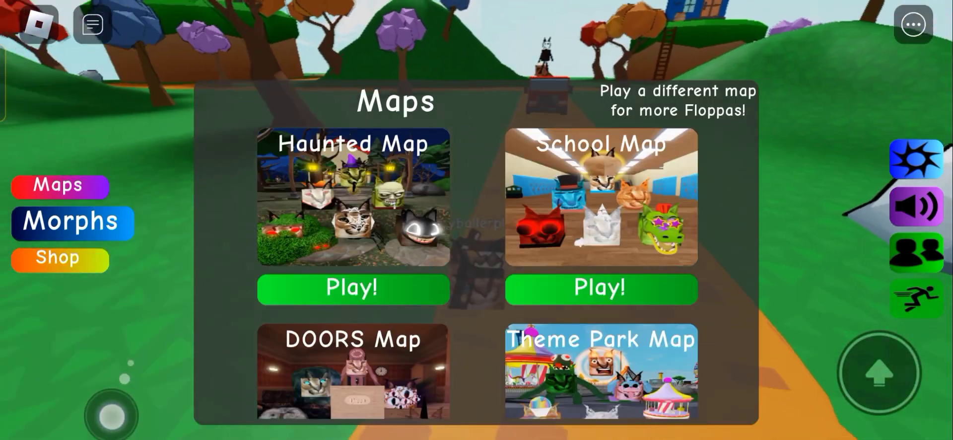